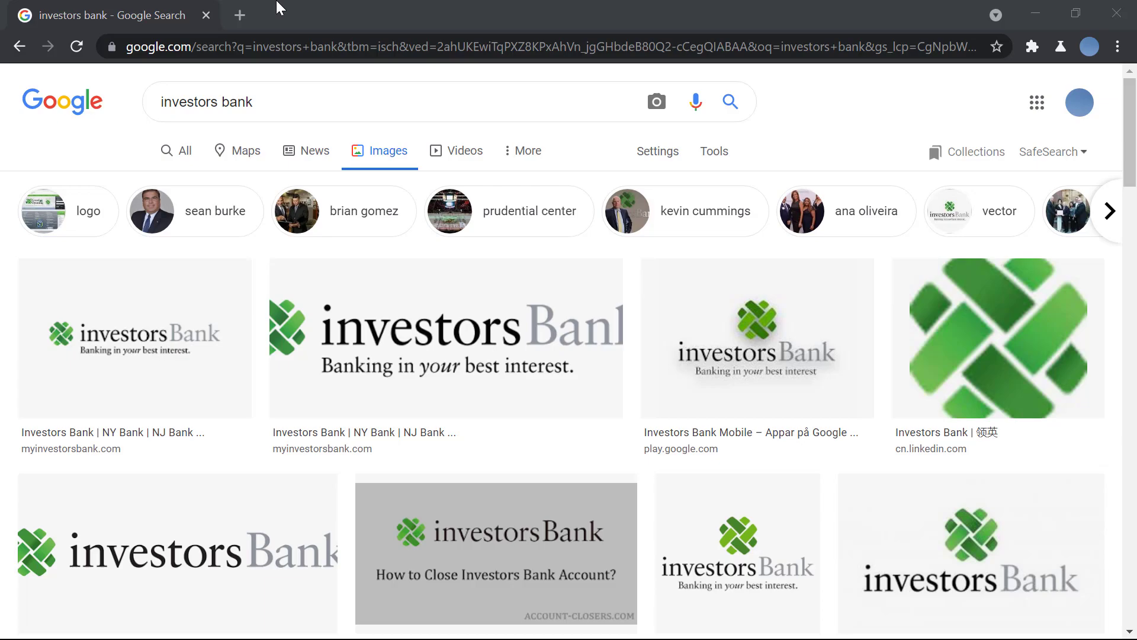
# Search Google for 'investors bank' in a new tab and reach the bank's homepage
pyautogui.click(239, 15)
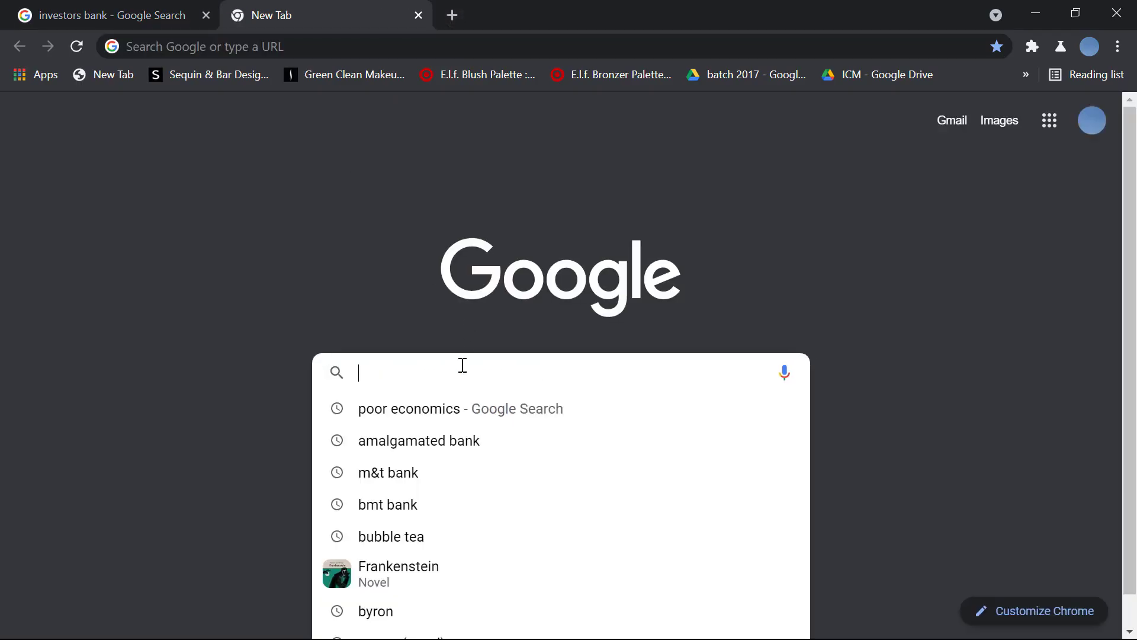
pyautogui.write('investors bank')
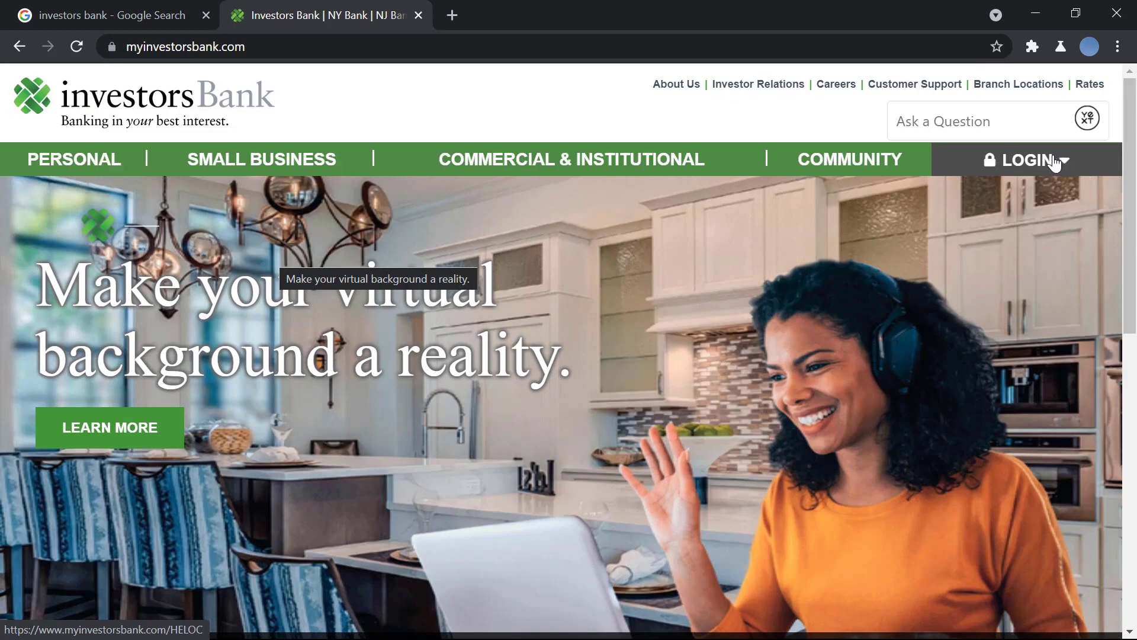
# From the LOGIN dropdown choose Enroll under Online Banking and switch to that enrollment tab
pyautogui.click(1029, 159)
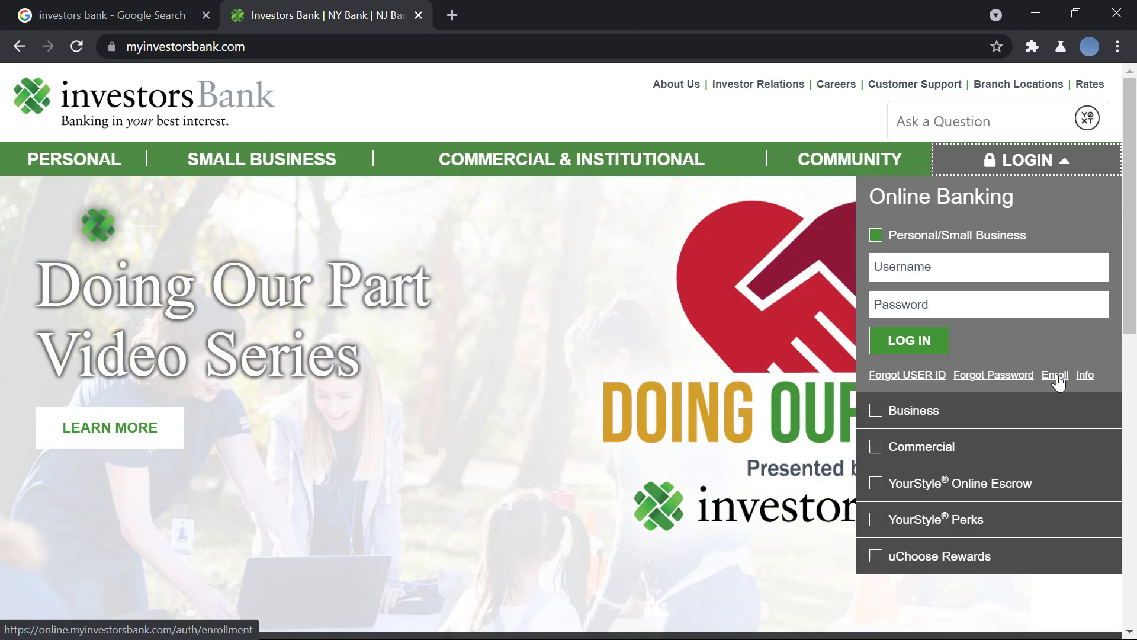
pyautogui.click(1054, 376)
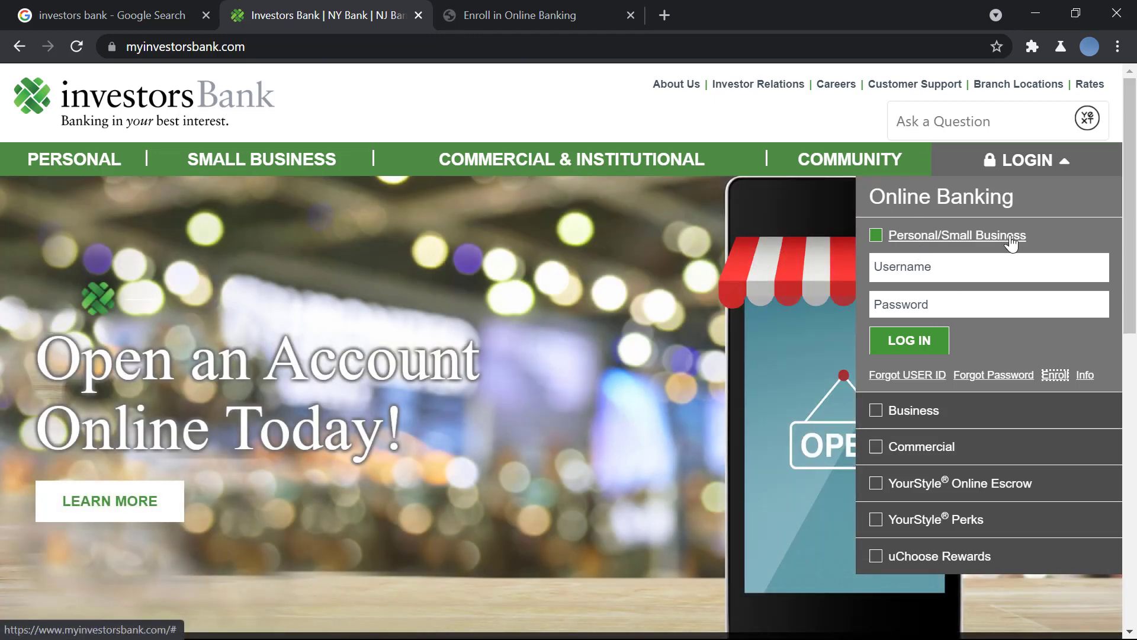
pyautogui.click(914, 410)
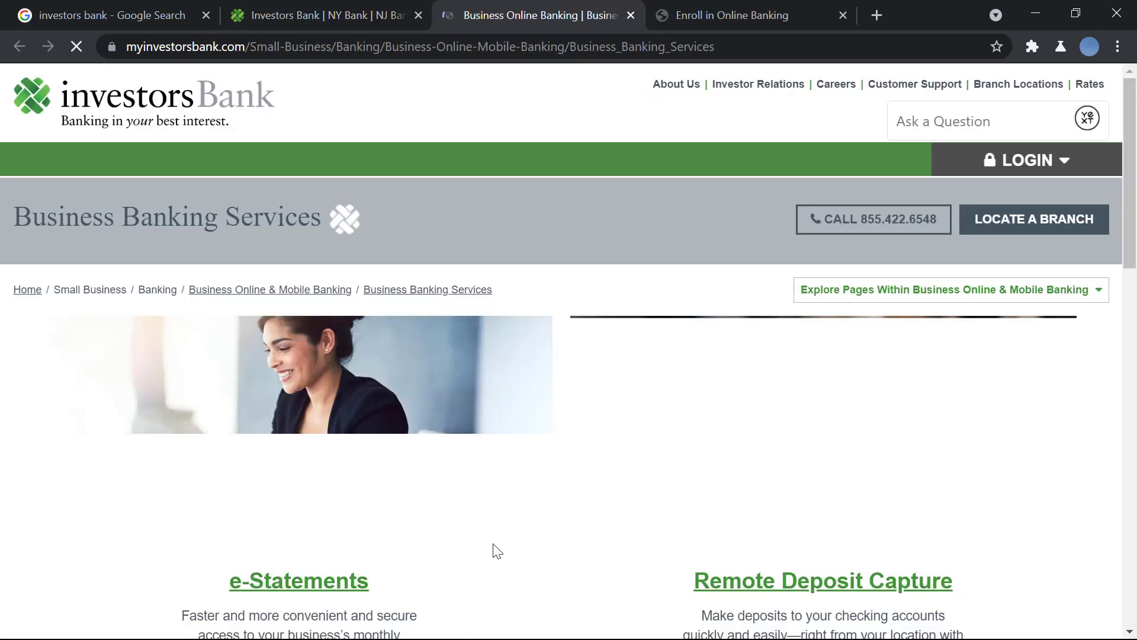
pyautogui.scroll(-3)
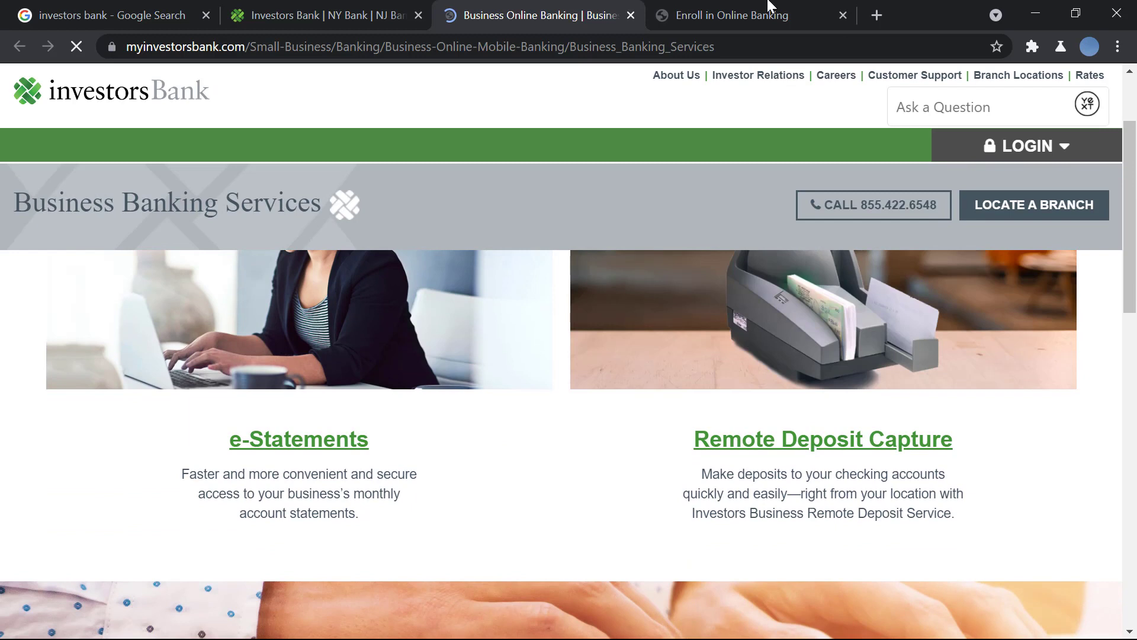
pyautogui.click(721, 14)
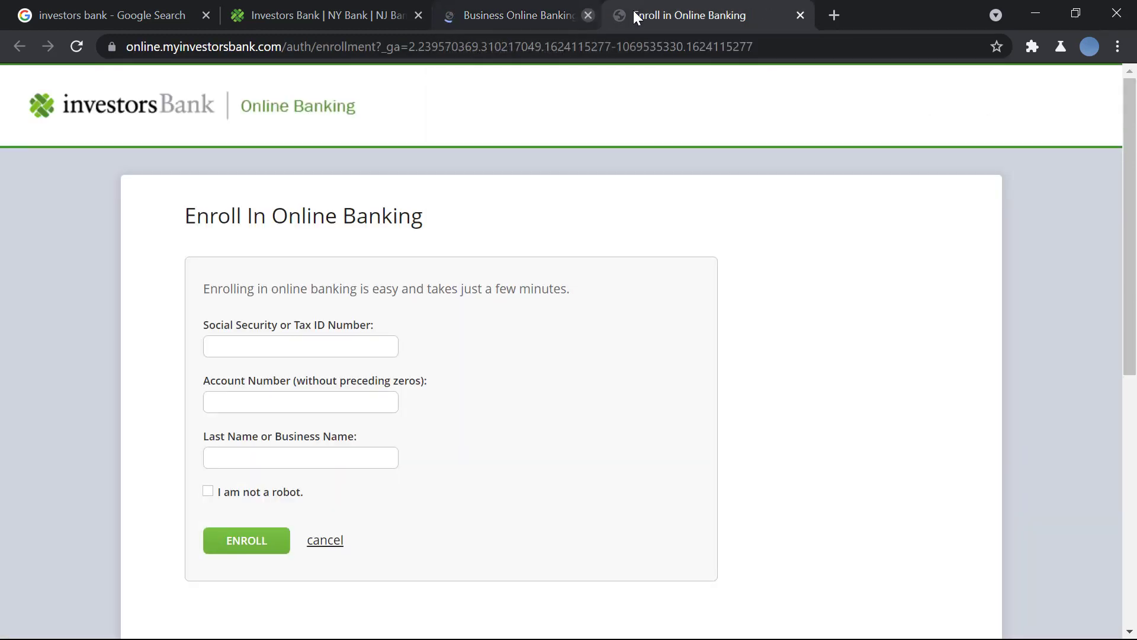
# Focus the Social Security field and dismiss Chrome's password-saving prompt
pyautogui.click(300, 346)
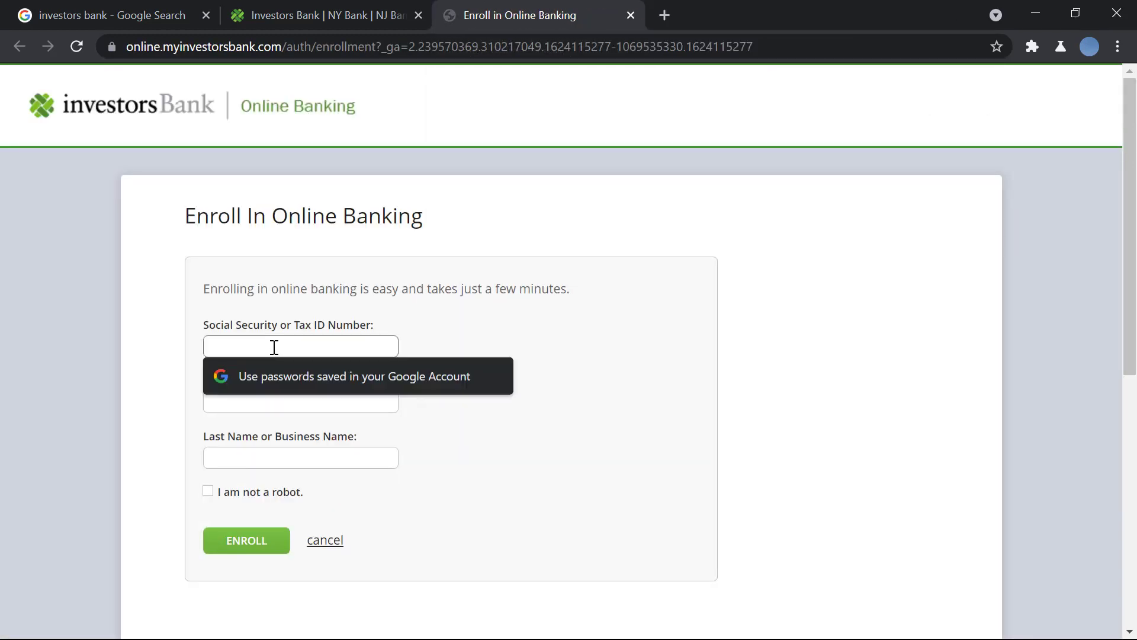
pyautogui.moveTo(444, 366)
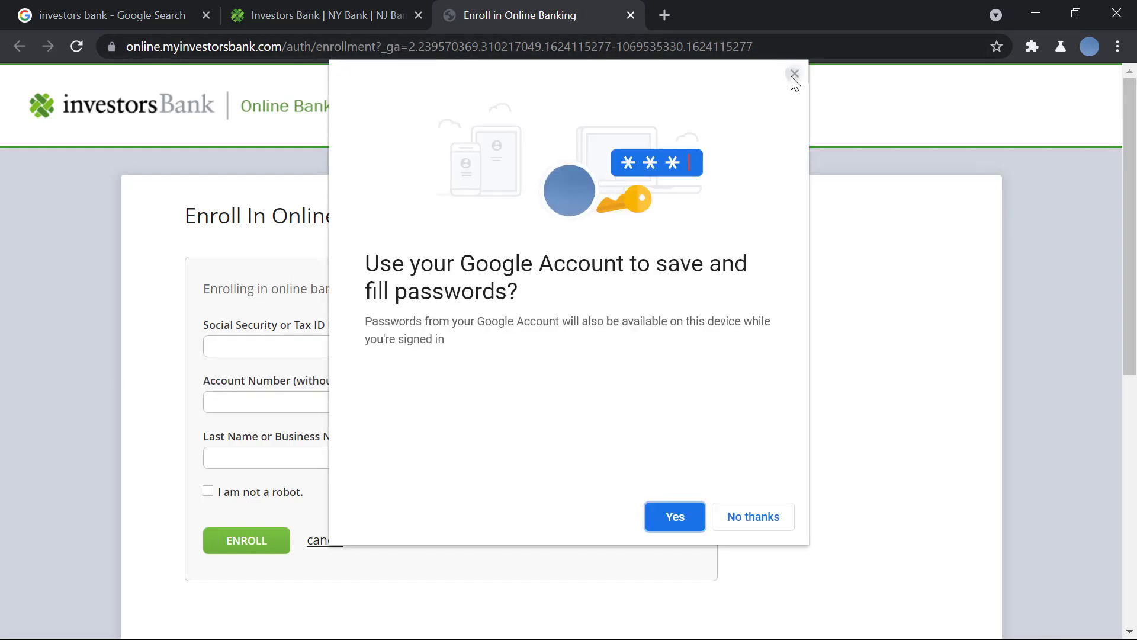
pyautogui.click(793, 74)
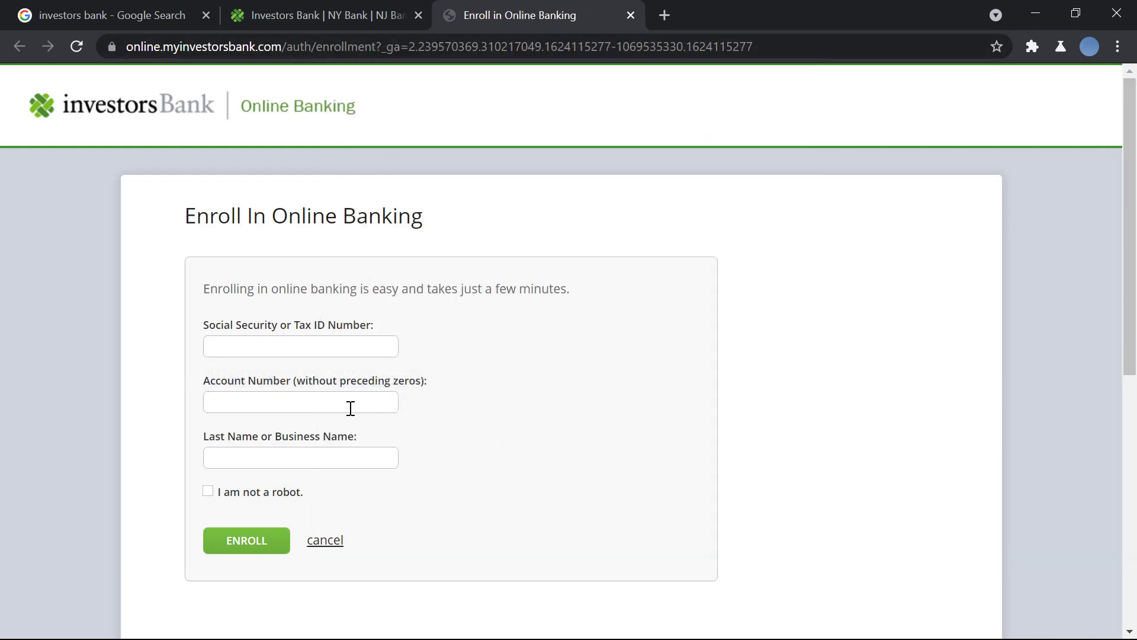
# Check the 'I am not a robot' box below the Last Name field, leaving text fields empty
pyautogui.click(300, 401)
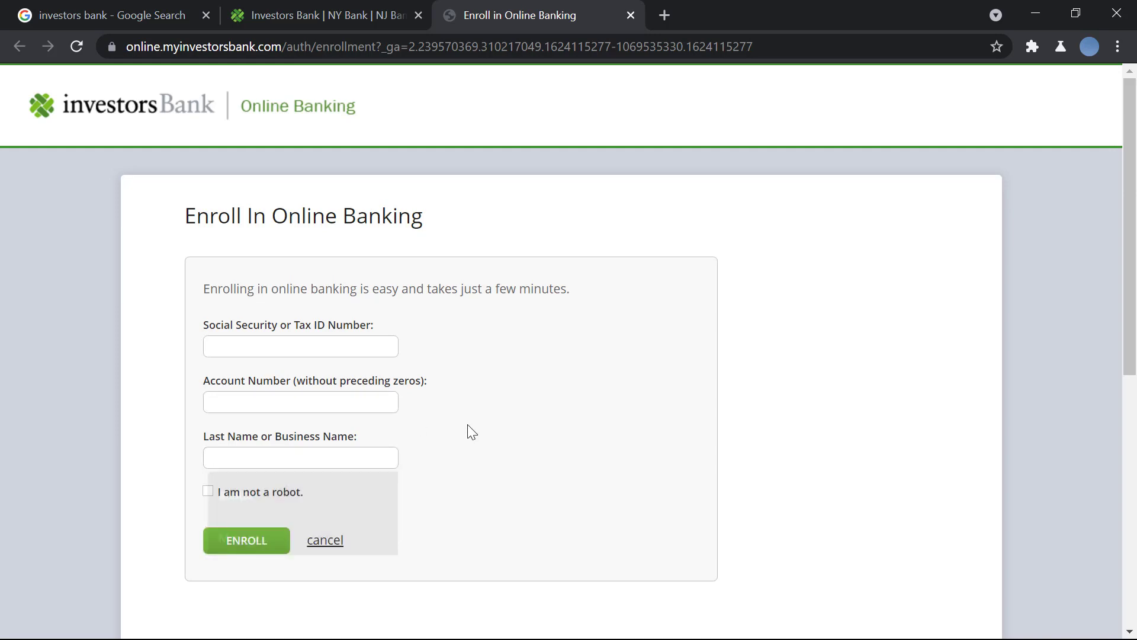
pyautogui.click(209, 492)
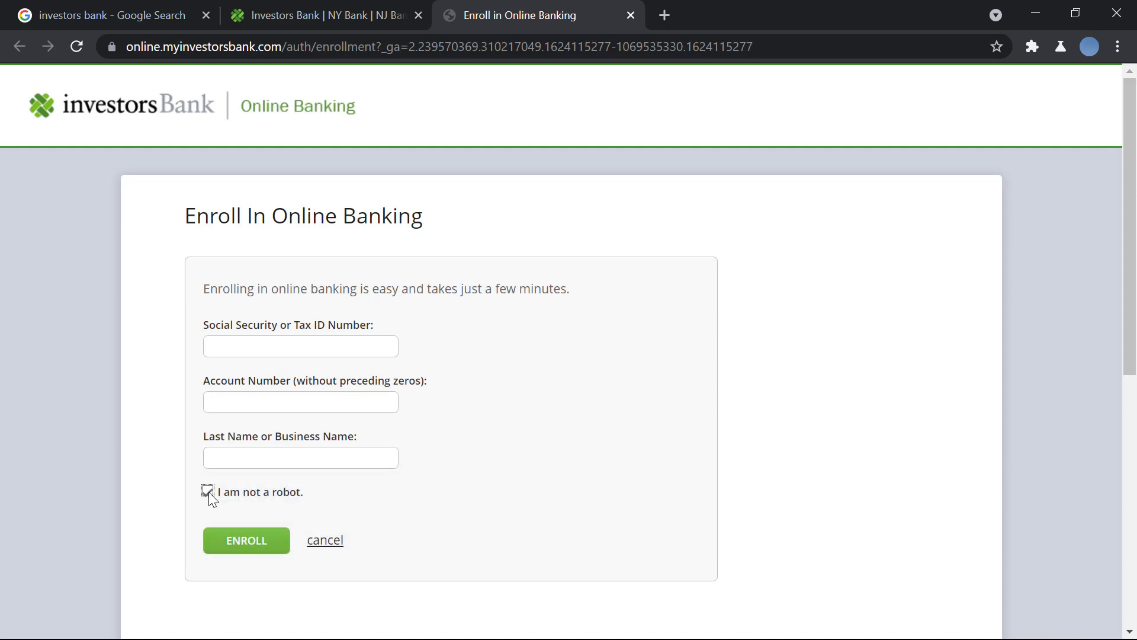
pyautogui.click(208, 491)
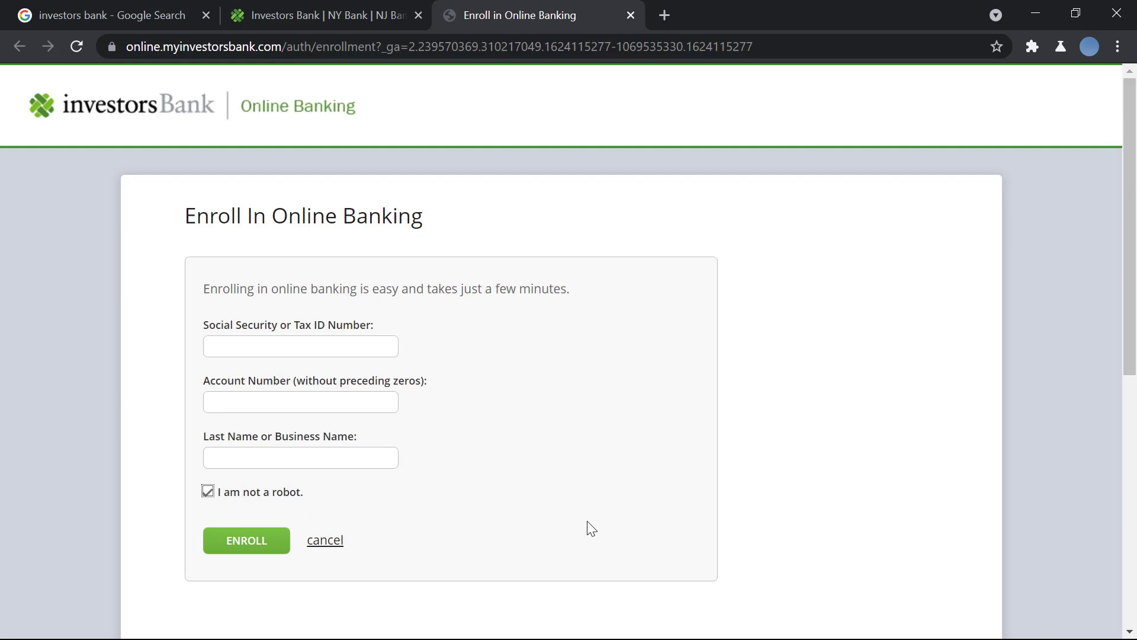